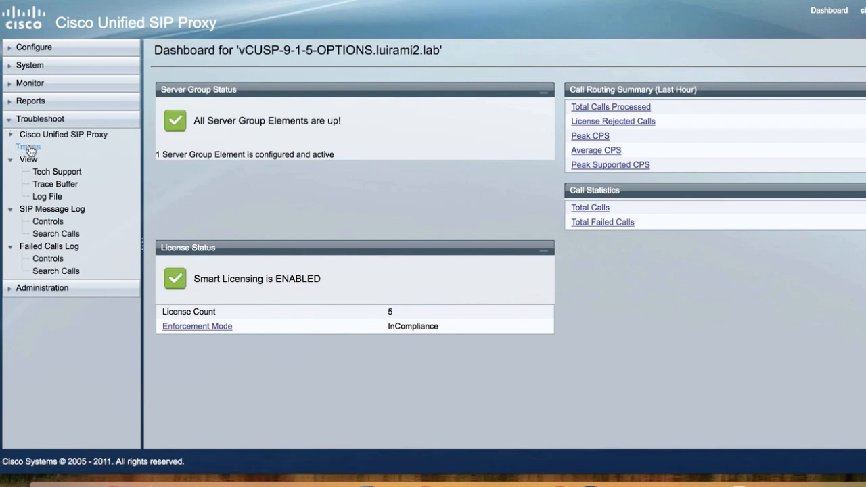
Expand the proxy's Troubleshoot section to show Traces and Log File
left_click(62, 134)
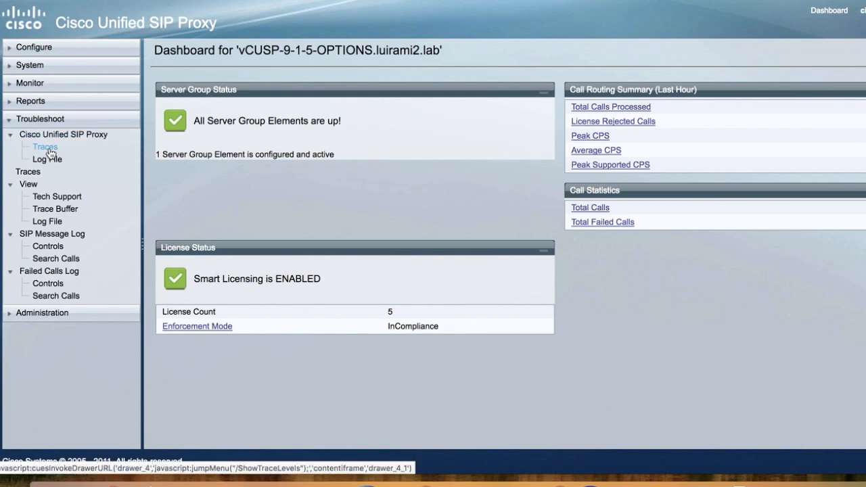
Show the Traces page and toggle Packet Capture off then back on, leaving it enabled
left_click(44, 147)
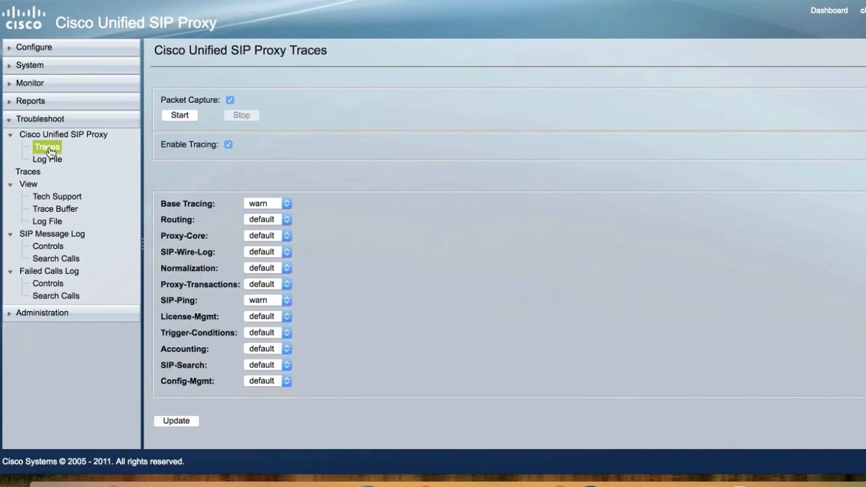
mouse_move(150, 89)
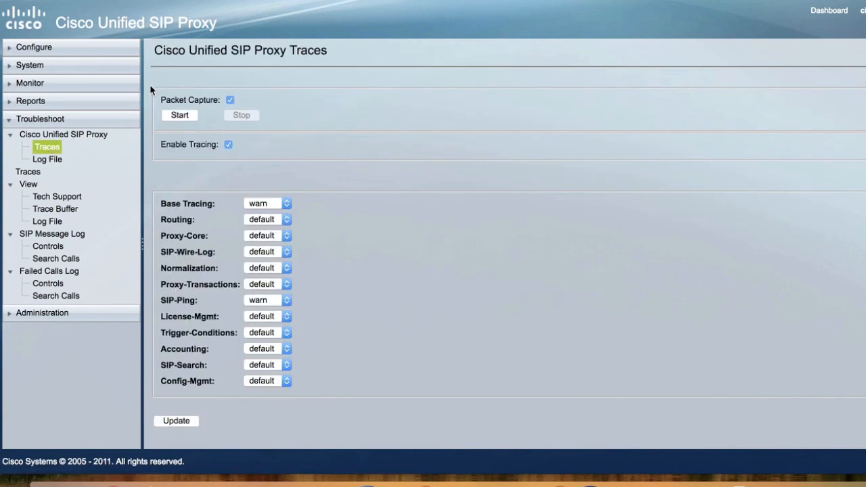
mouse_move(276, 147)
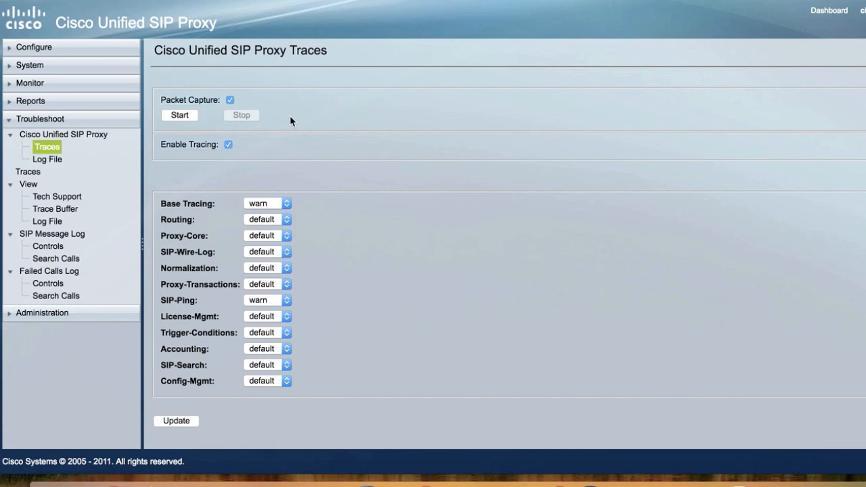
mouse_move(272, 106)
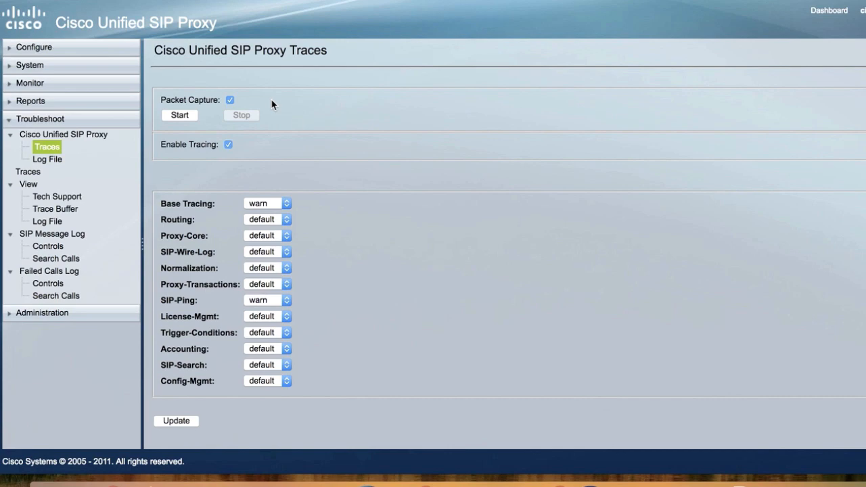
left_click(230, 100)
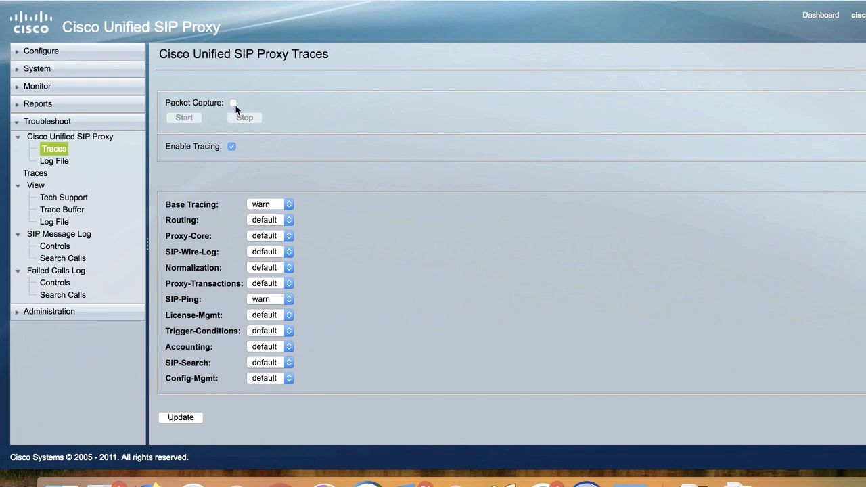
left_click(233, 103)
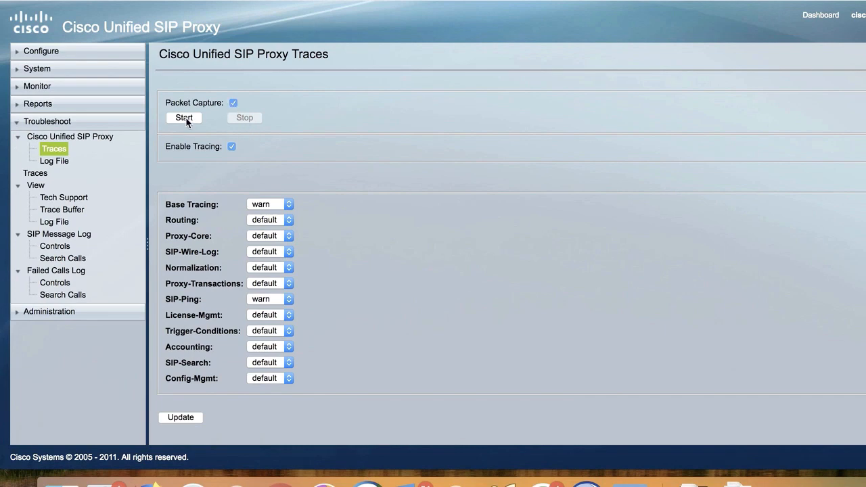
Start a packet capture, raising the increased-CPU-utilization warning
left_click(184, 117)
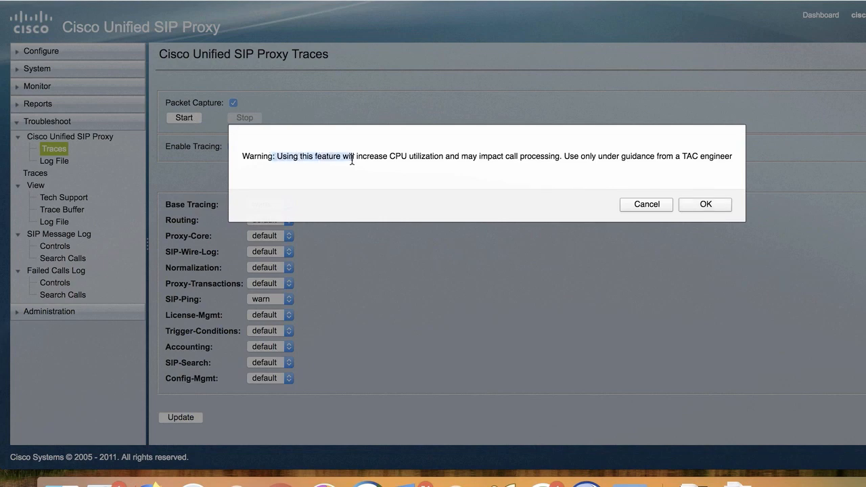
mouse_move(423, 153)
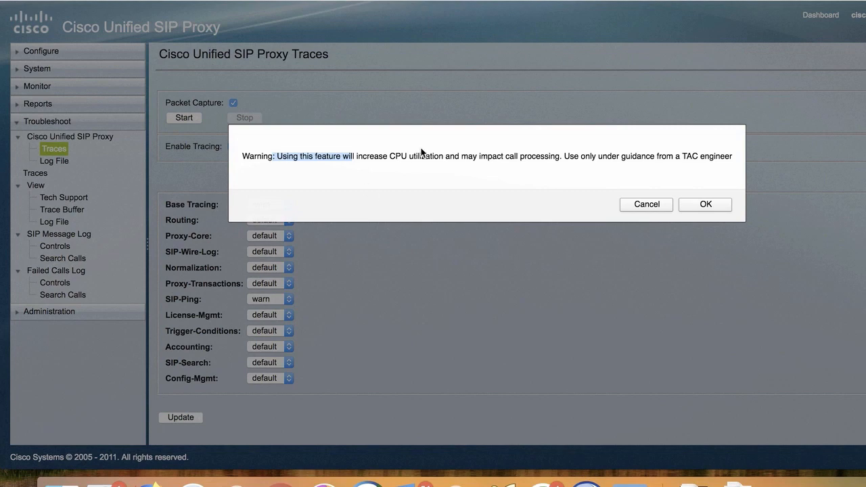
mouse_move(465, 170)
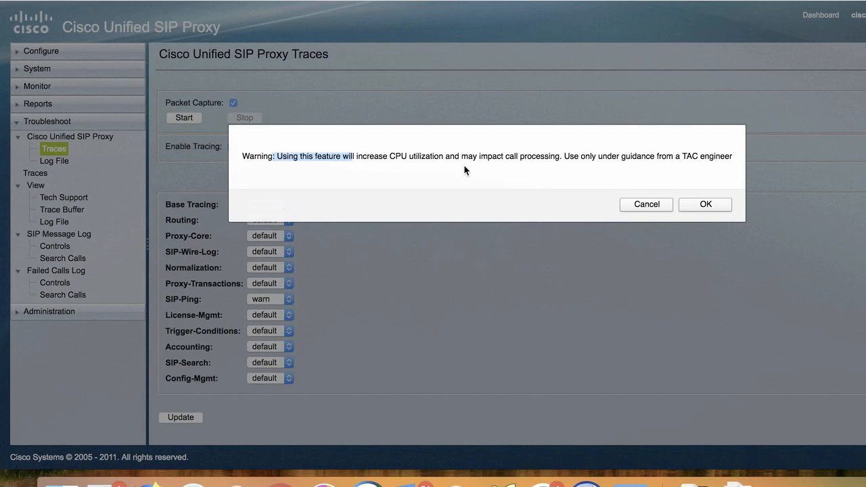
Accept the CPU warning with OK so the packet capture runs
left_click(705, 205)
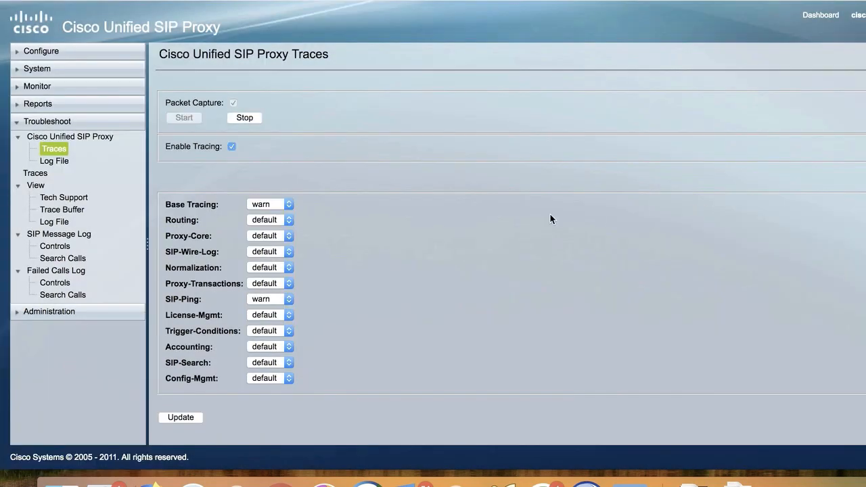
mouse_move(493, 211)
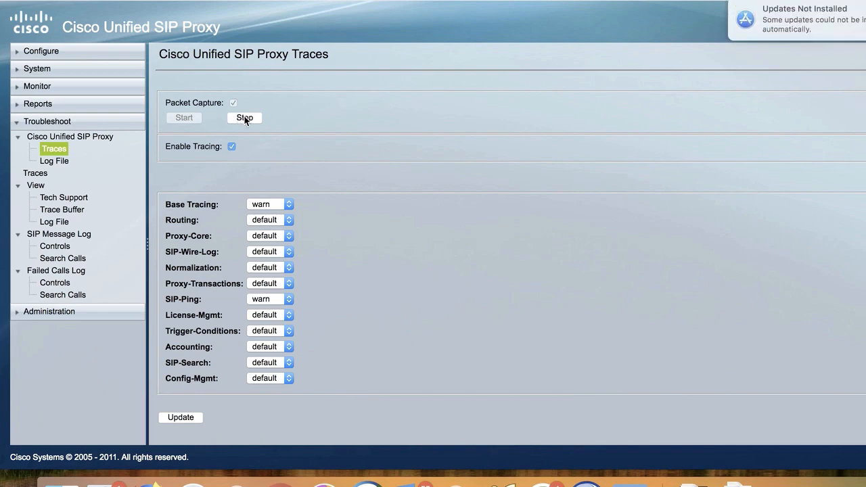
mouse_move(492, 211)
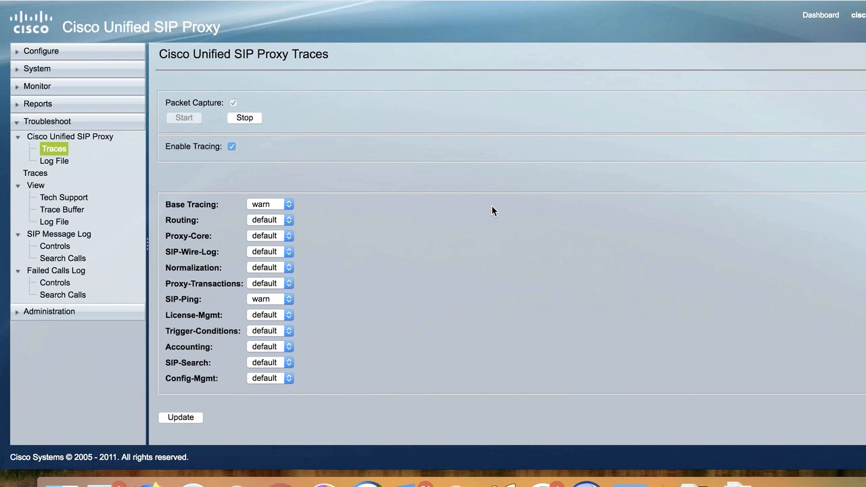
mouse_move(339, 191)
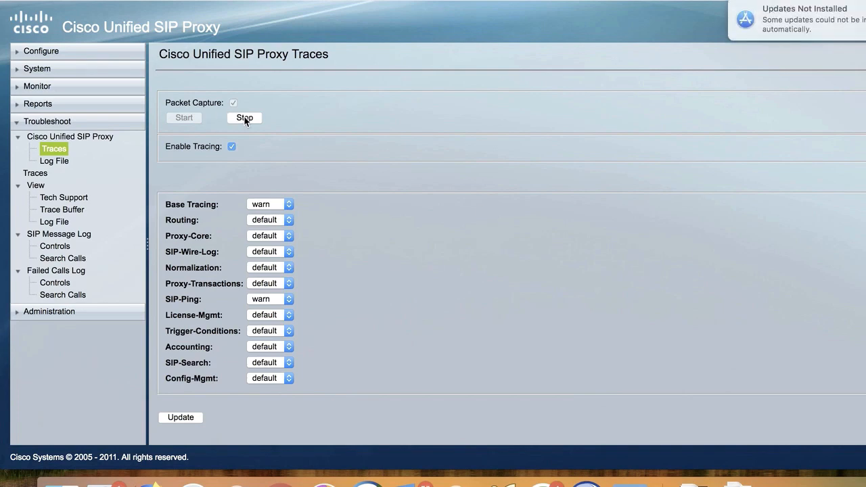
Stop the capture and confirm the overwrite-existing-files warning
left_click(244, 116)
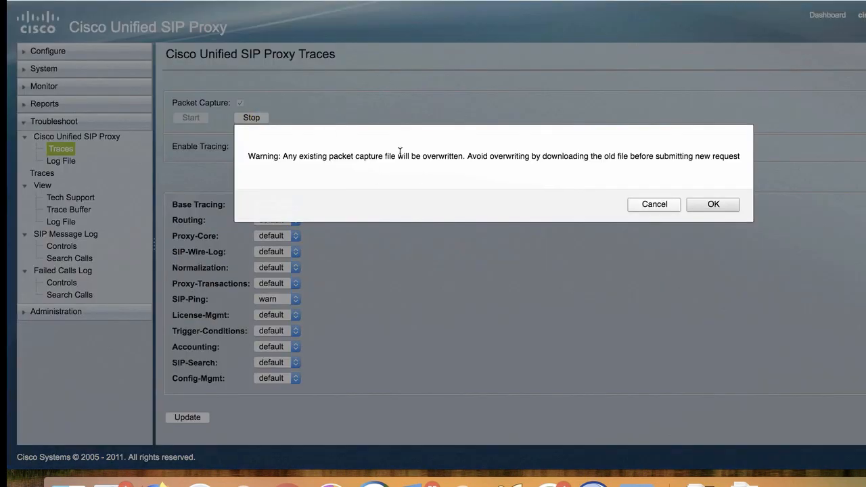
mouse_move(462, 155)
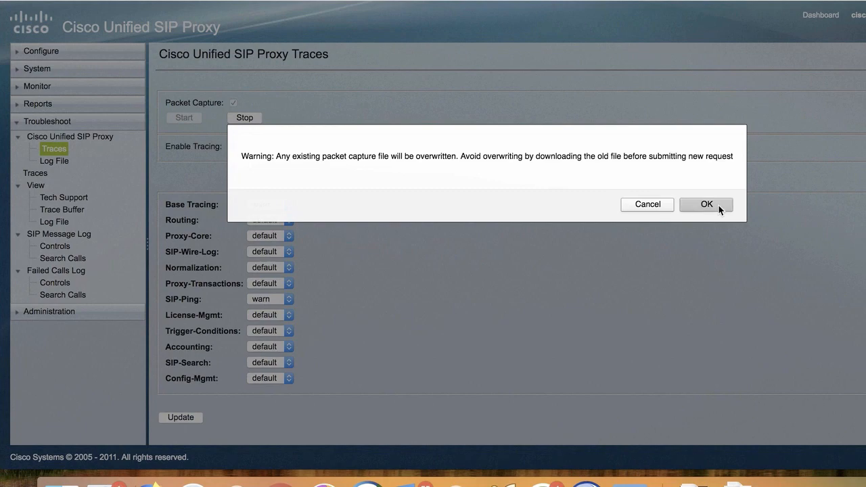
left_click(707, 205)
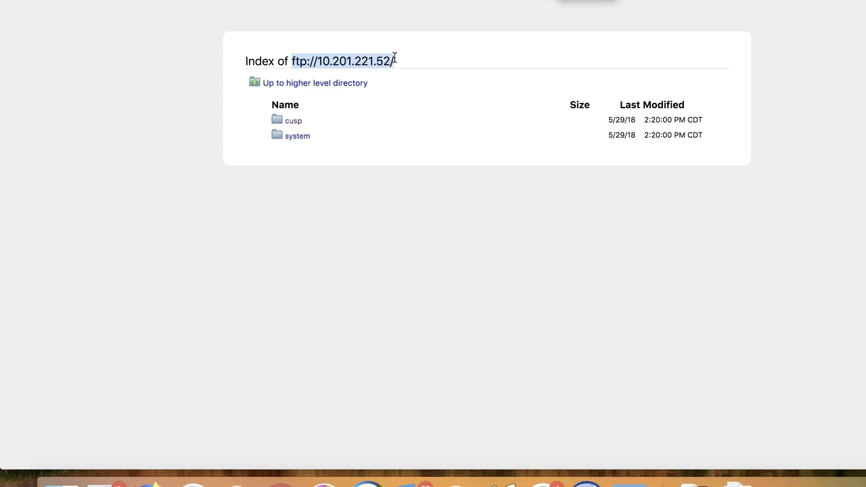
mouse_move(325, 50)
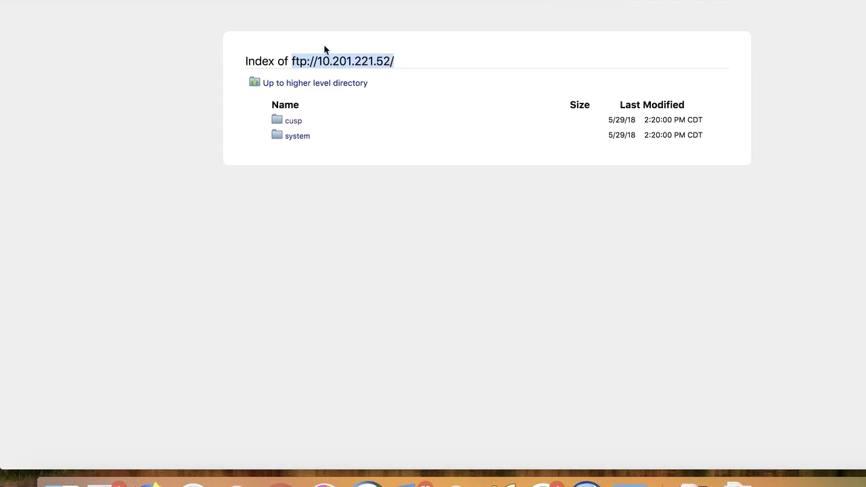
mouse_move(294, 121)
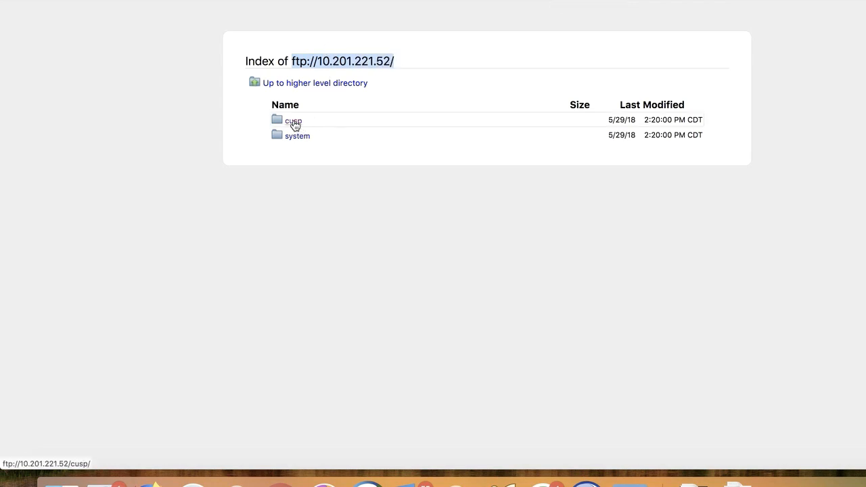
left_click(294, 120)
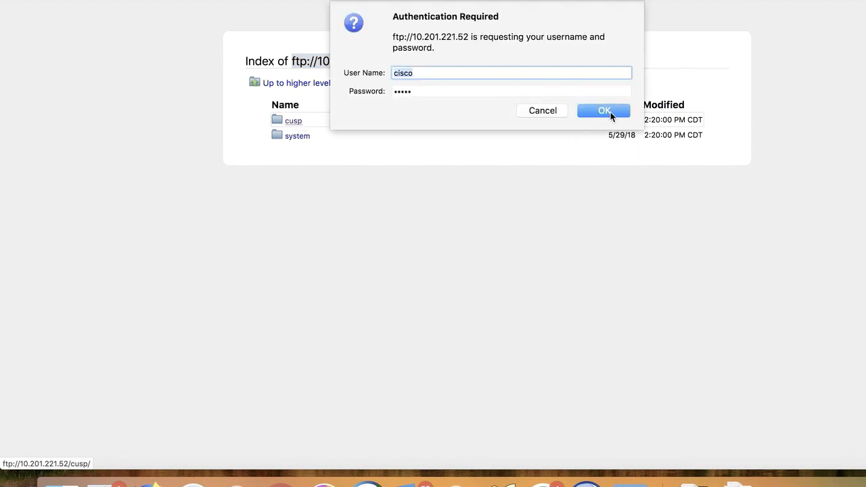
left_click(604, 111)
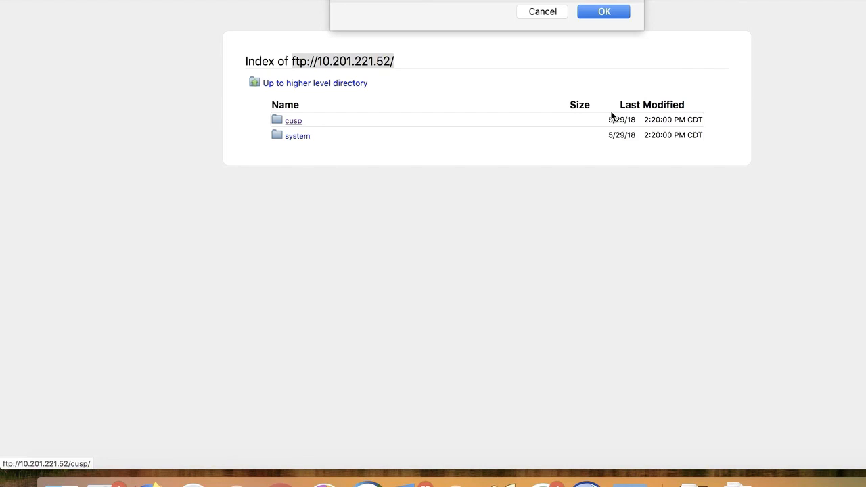
left_click(604, 11)
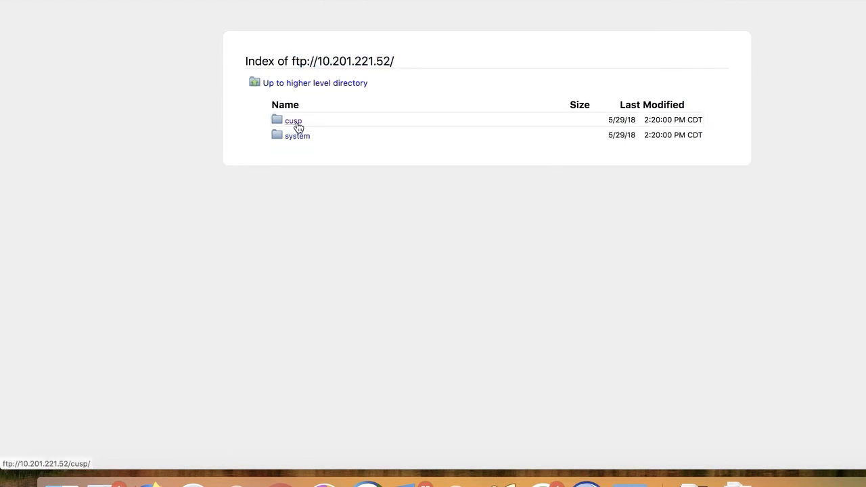
Browse cusp/log/packetcapture on the FTP server to find vCUSP-18_06_2018_095909.tar.gz
left_click(293, 120)
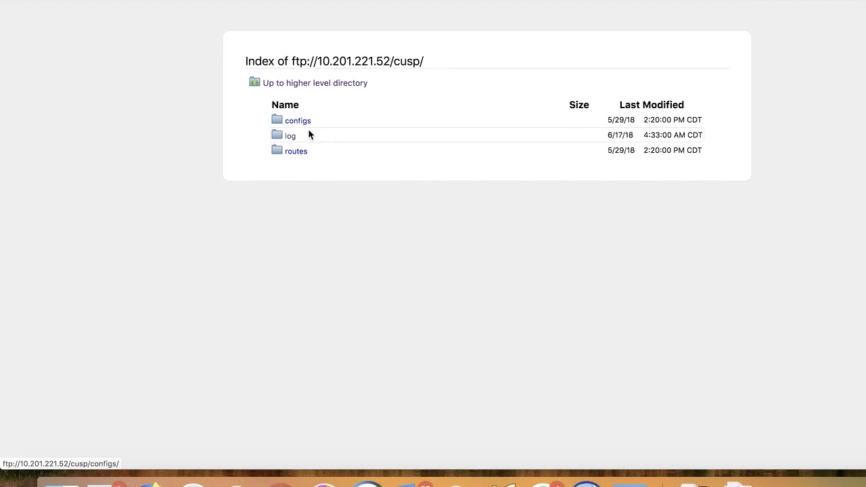
left_click(290, 135)
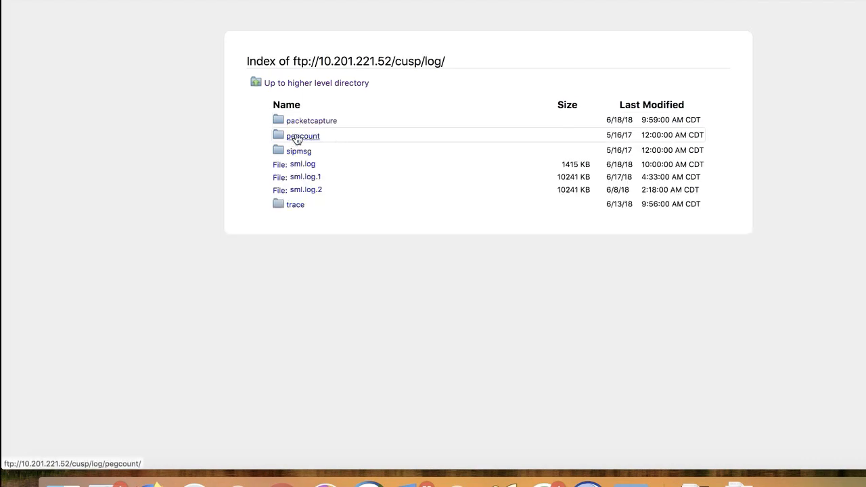
mouse_move(312, 121)
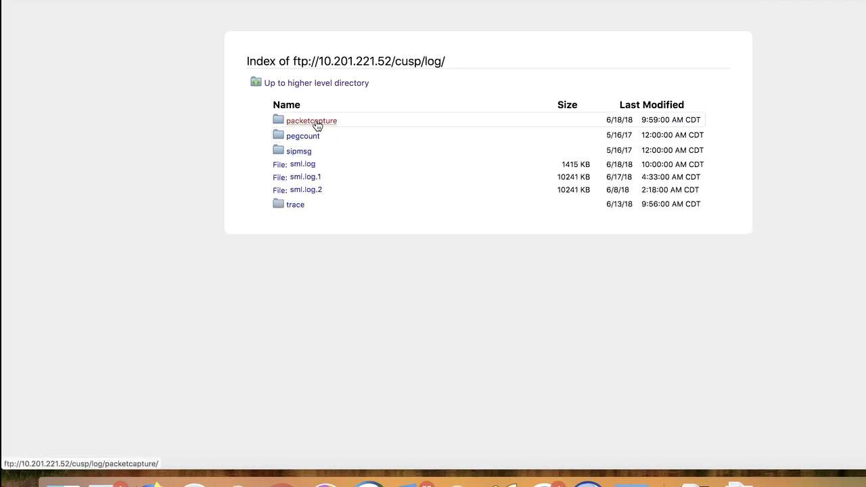
left_click(311, 121)
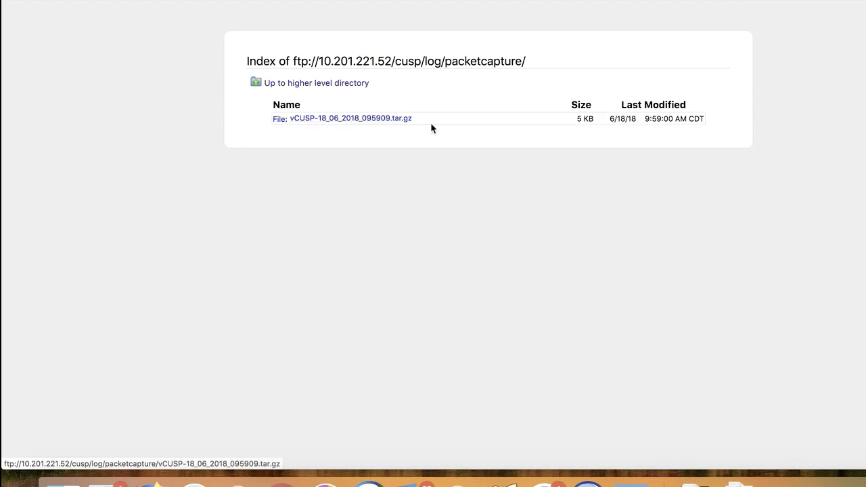